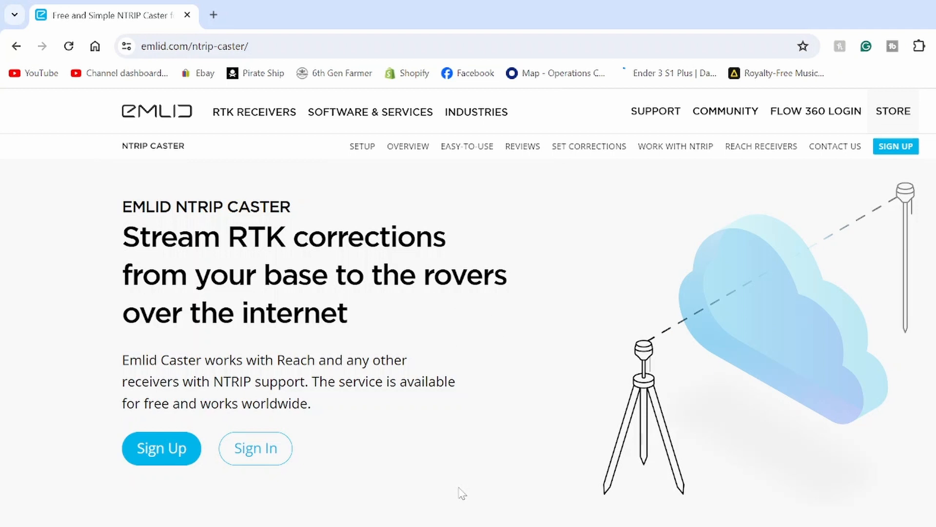
mouse_move(121, 216)
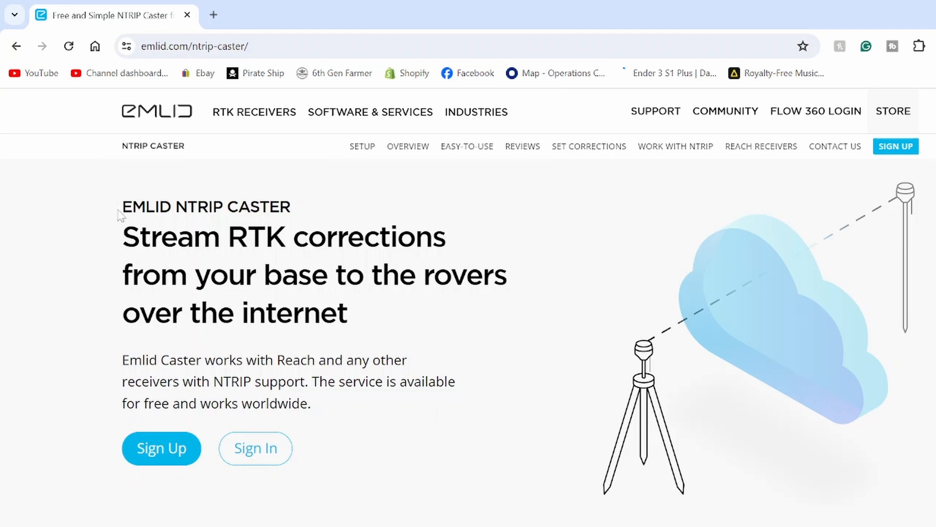
Select the EMLID NTRIP CASTER heading and open the Emlid Caster sign-up page.
double_click(206, 207)
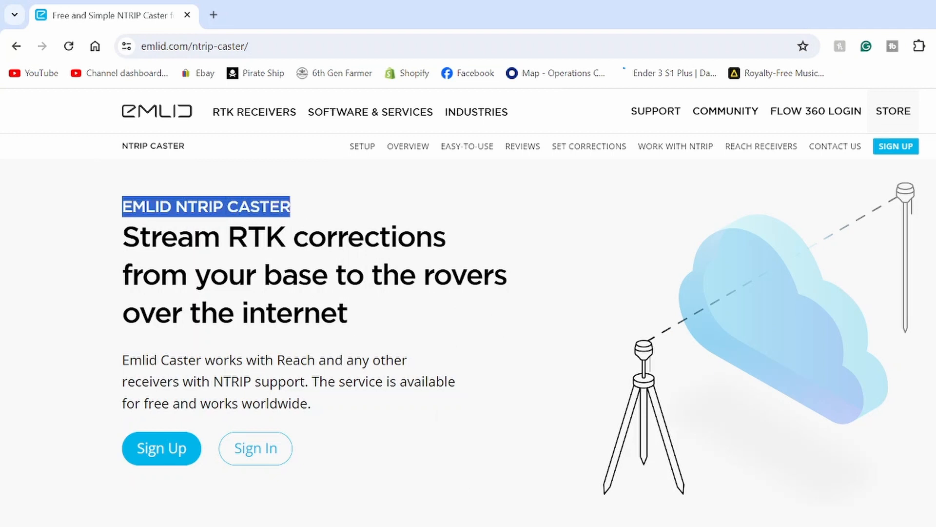
click(194, 46)
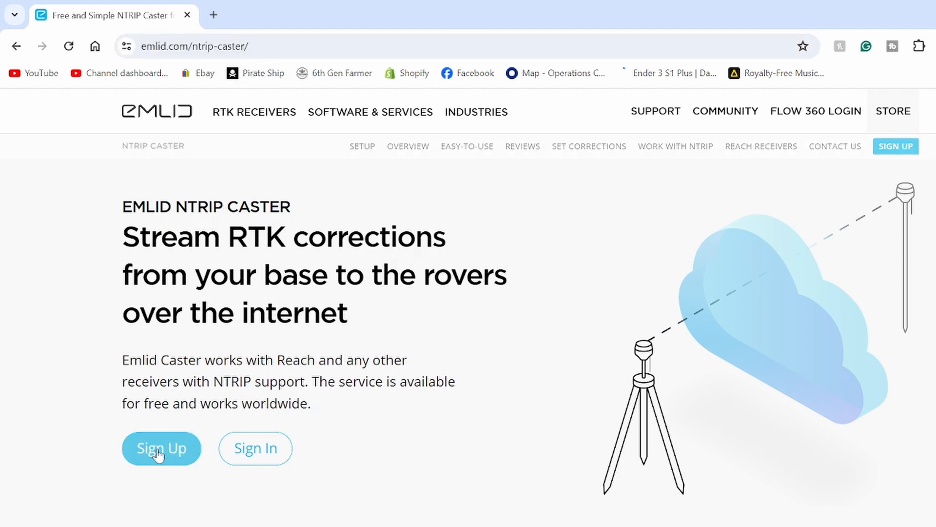
mouse_move(210, 506)
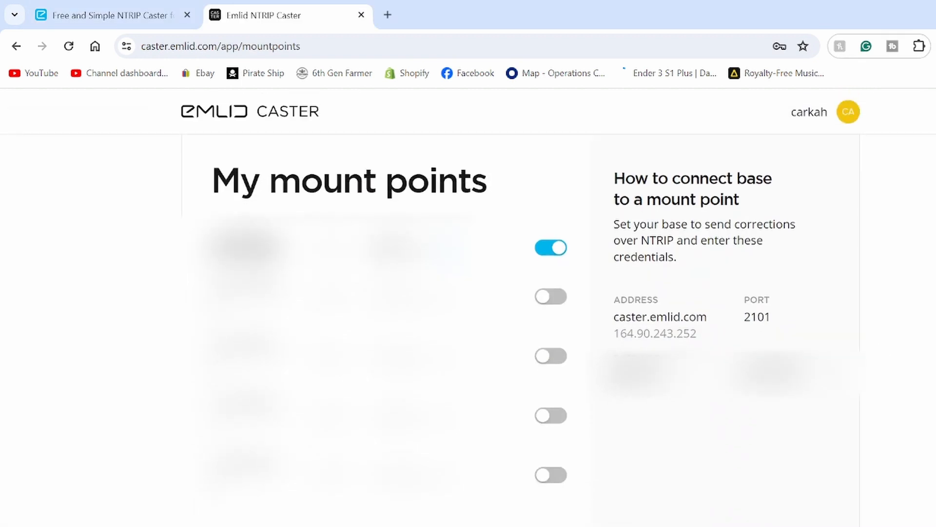
mouse_move(915, 463)
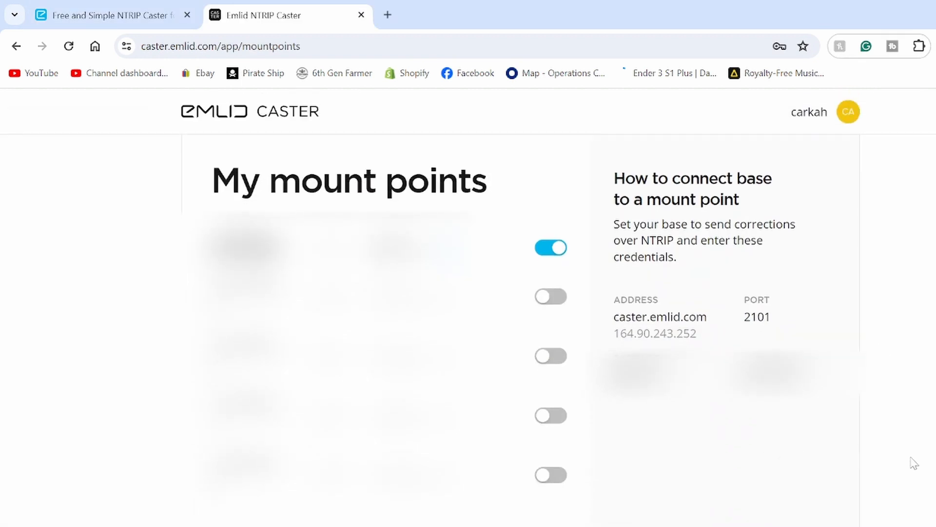
mouse_move(823, 412)
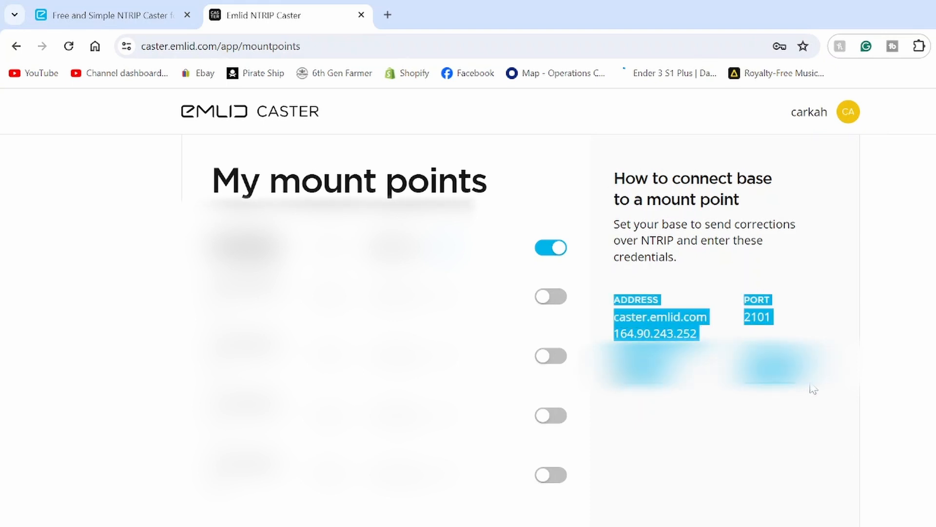
mouse_move(836, 389)
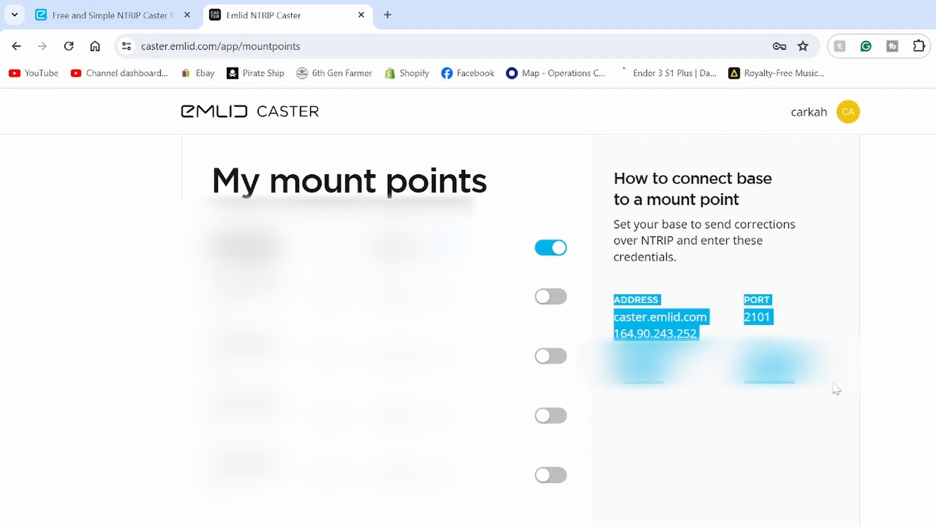
scroll(down, 3)
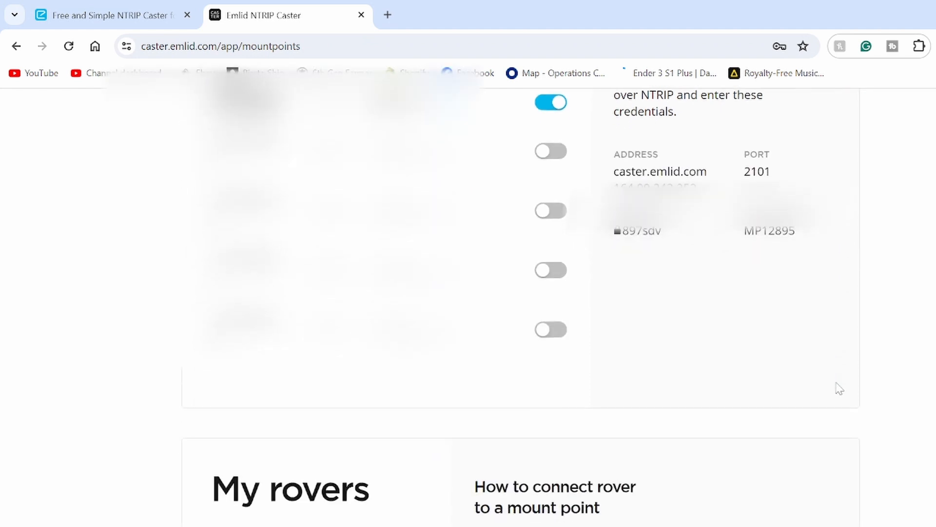
scroll(down, 3)
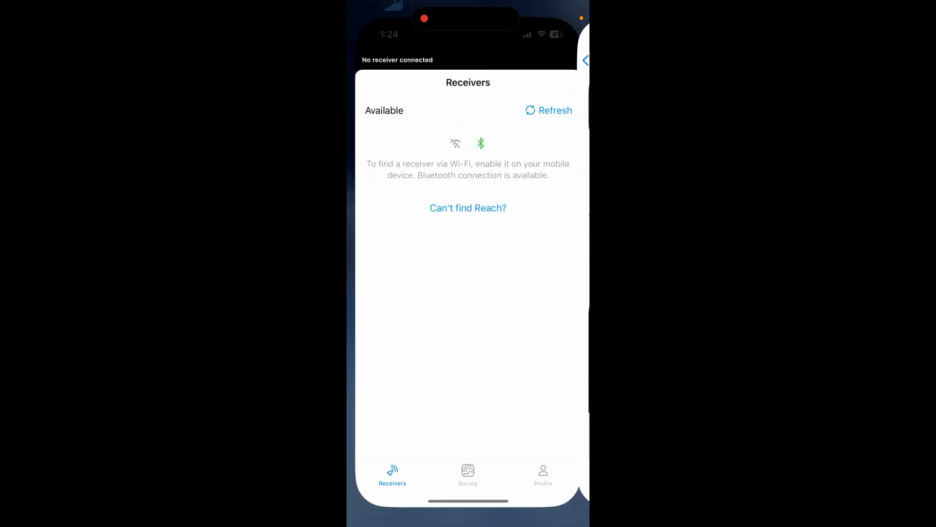
Set up the Reach at 192.168.42.1, skipping naming, and connect it to CCR Farms Wi-Fi.
click(548, 110)
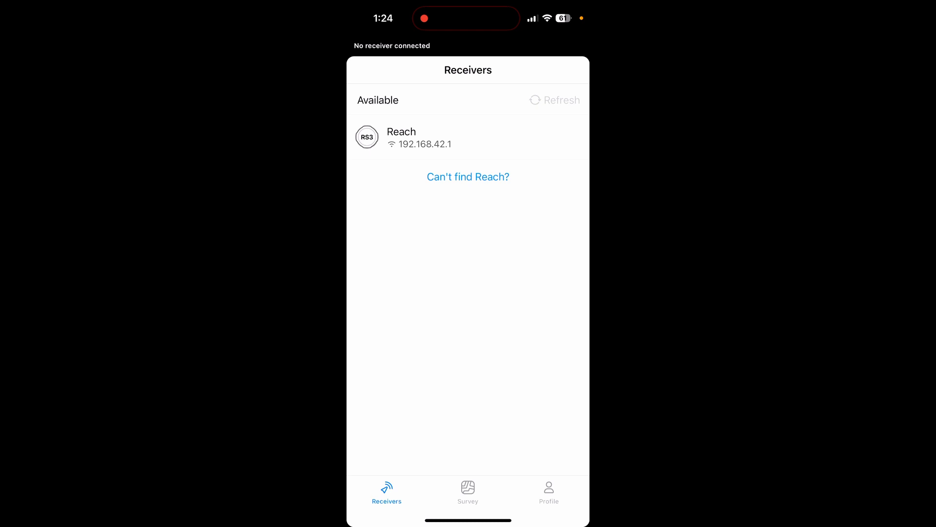
click(402, 137)
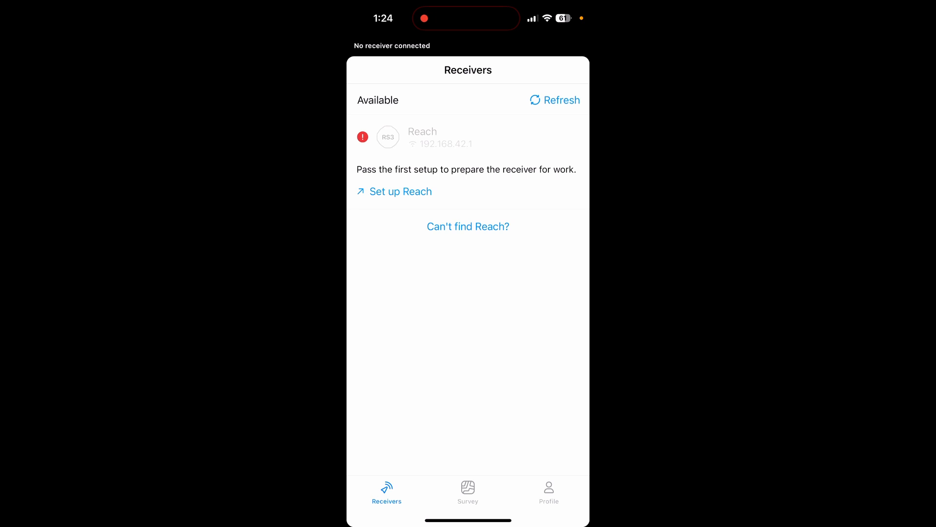
click(400, 192)
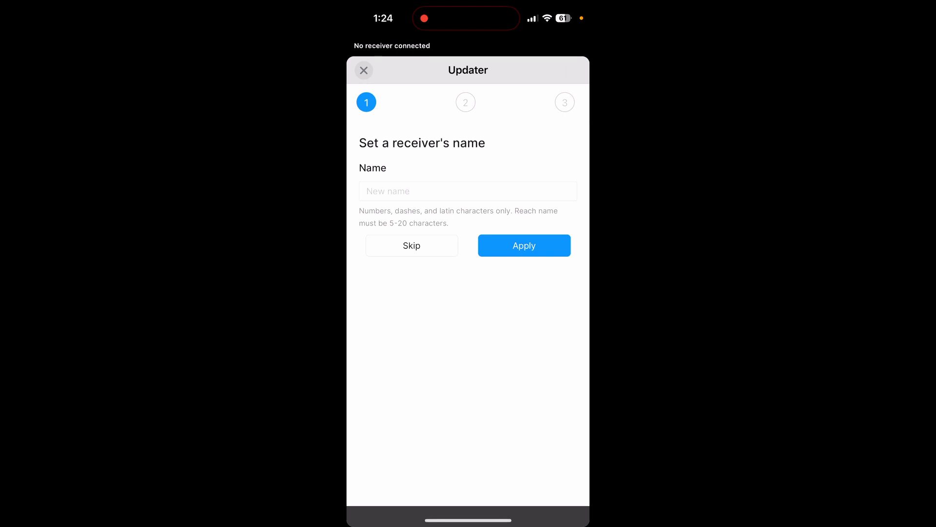
click(412, 245)
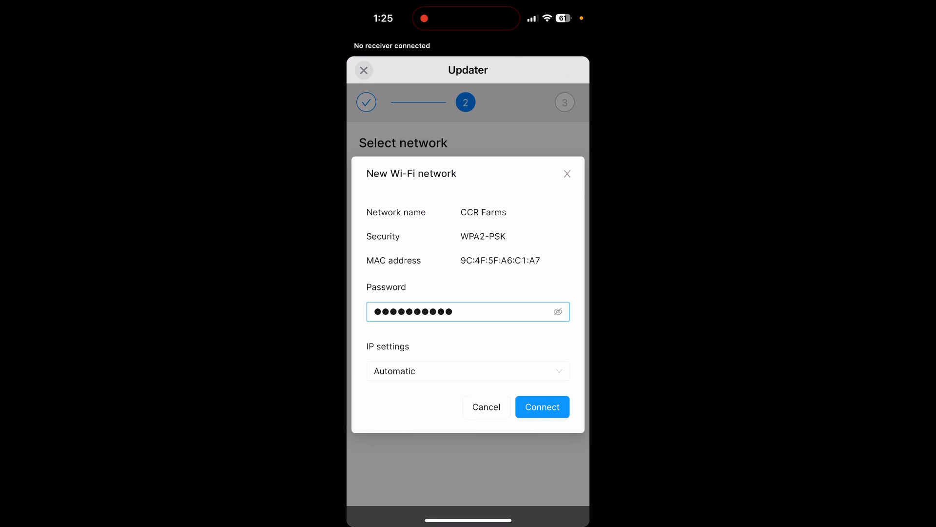
click(542, 407)
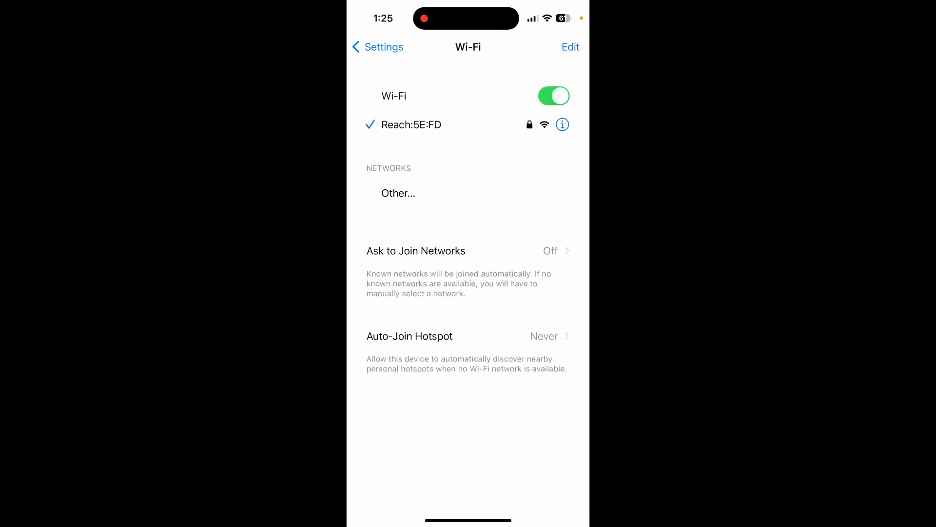
Toggle the phone's Wi-Fi off and on to join CCR Farms, then return to Emlid Flow.
click(553, 96)
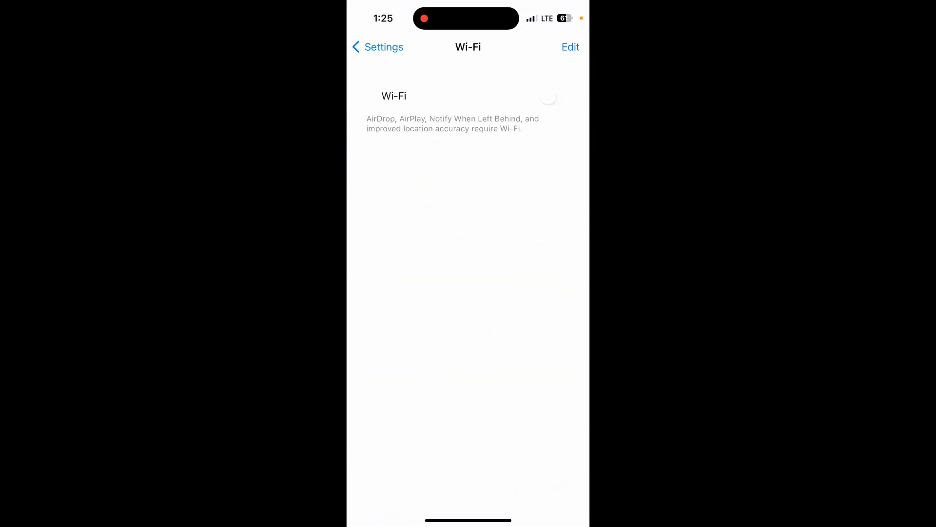
click(553, 96)
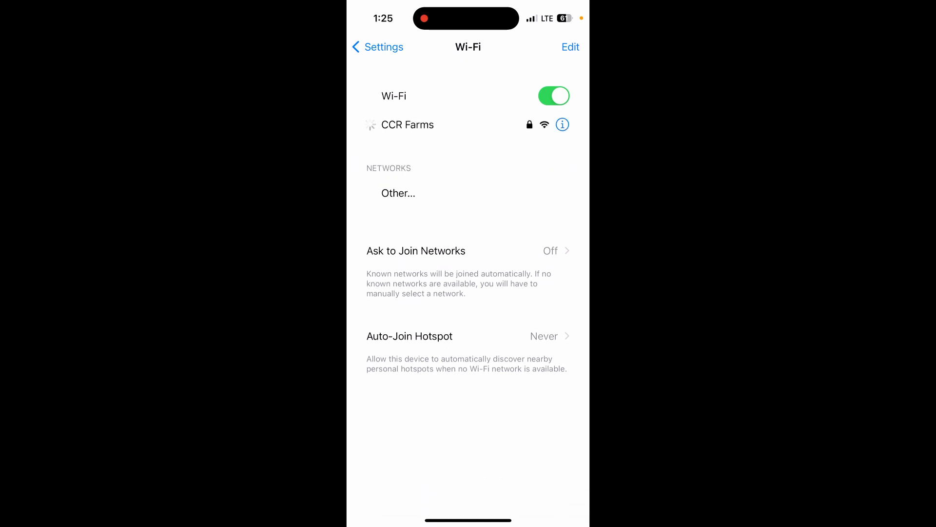
click(410, 124)
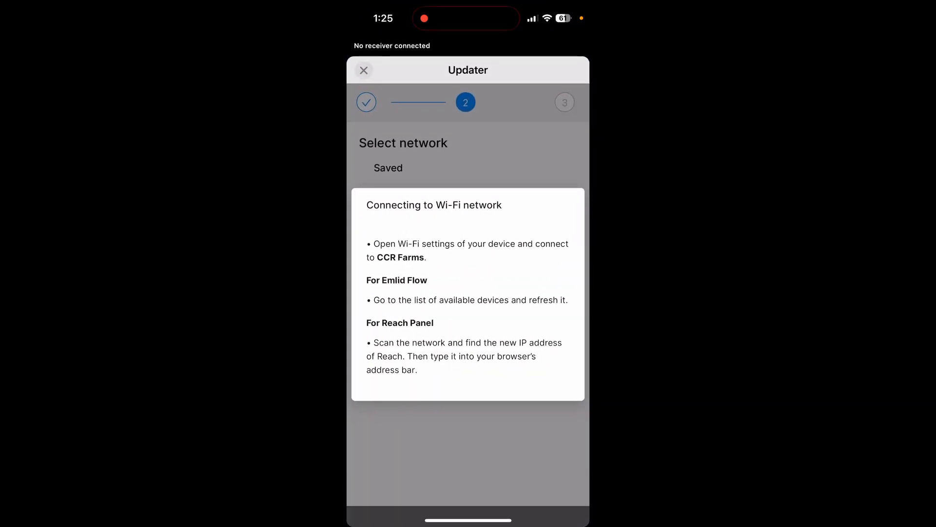
Dismiss the connection instructions, resume Reach setup, and close the finished setup screen.
click(363, 70)
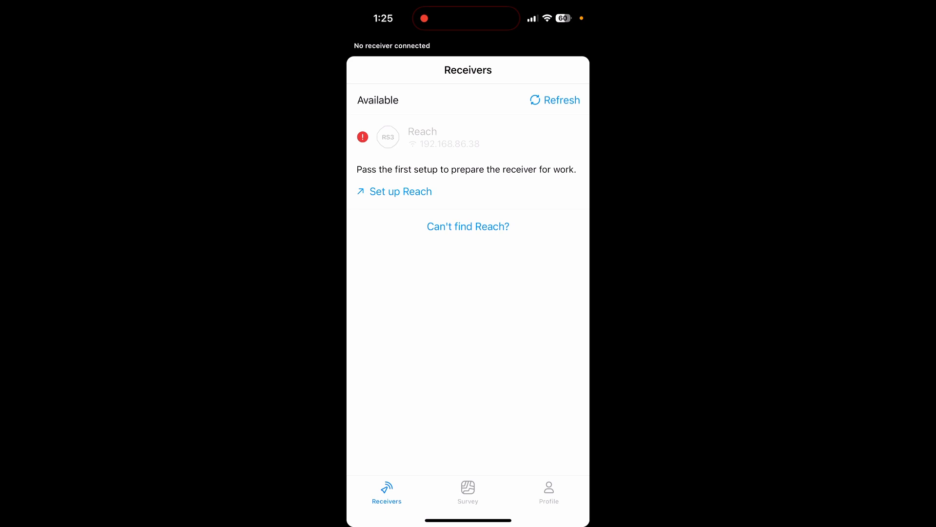
click(401, 191)
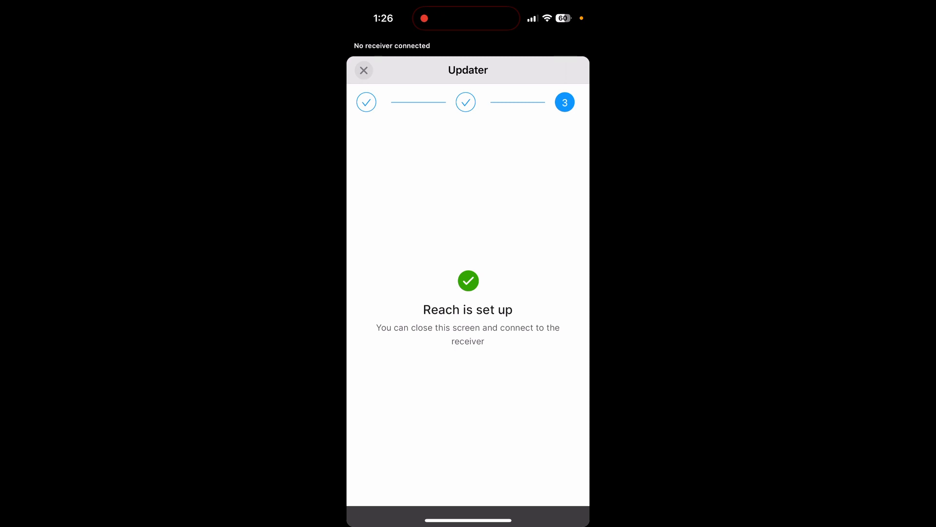
click(364, 70)
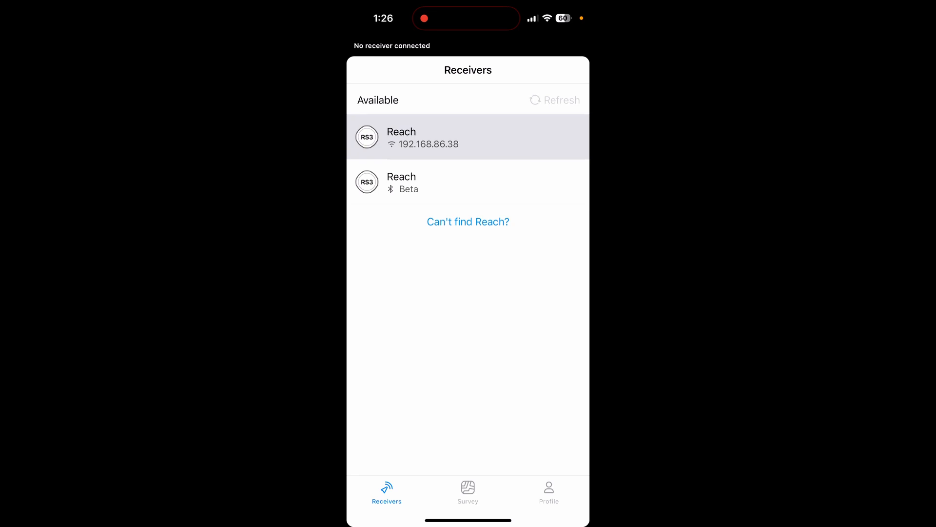
Connect to the Reach RS3 at 192.168.86.38 and set its correction input to Off.
click(468, 136)
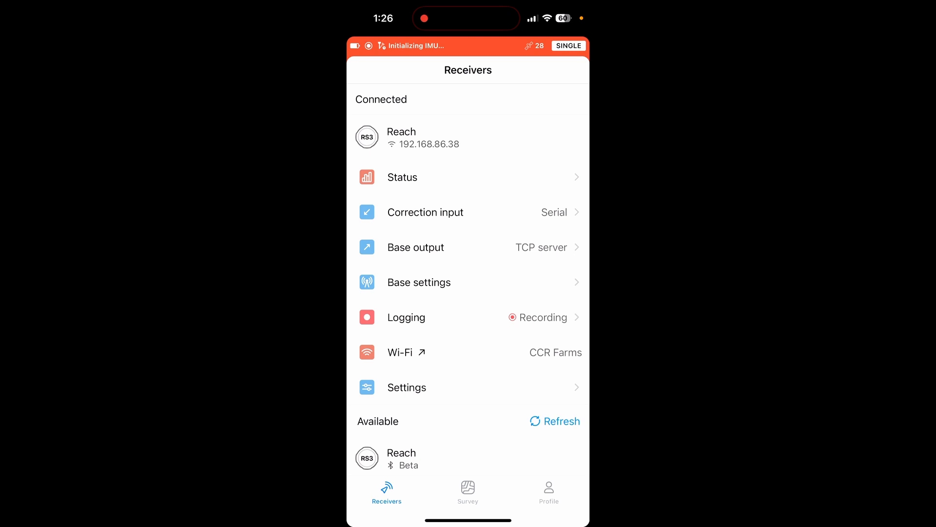
click(425, 212)
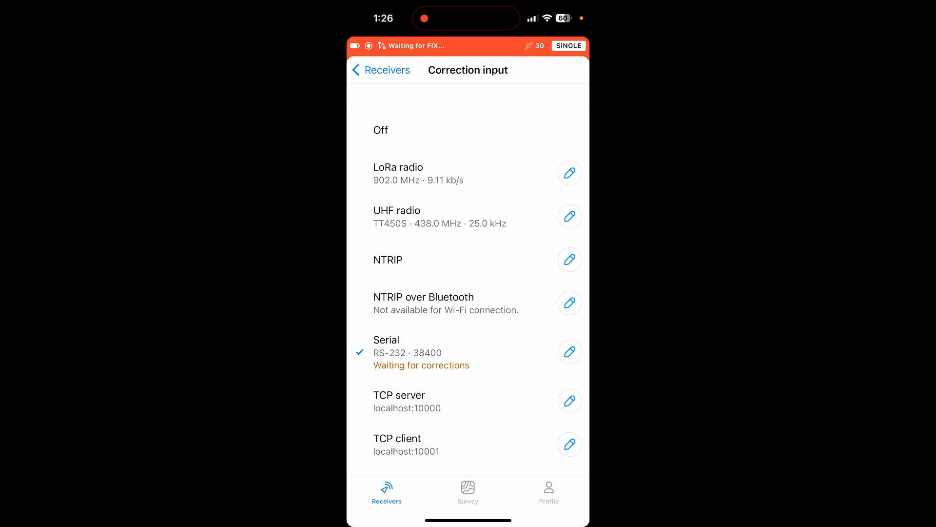
click(568, 259)
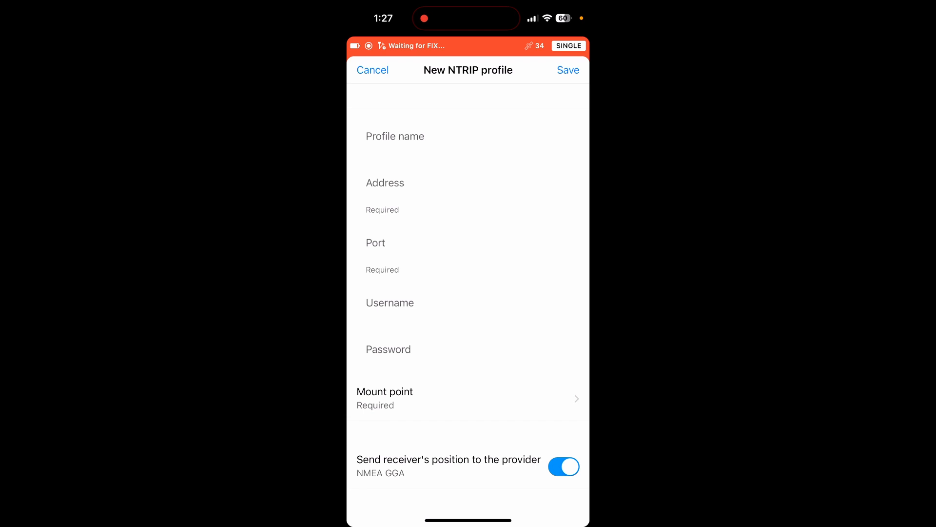
click(372, 69)
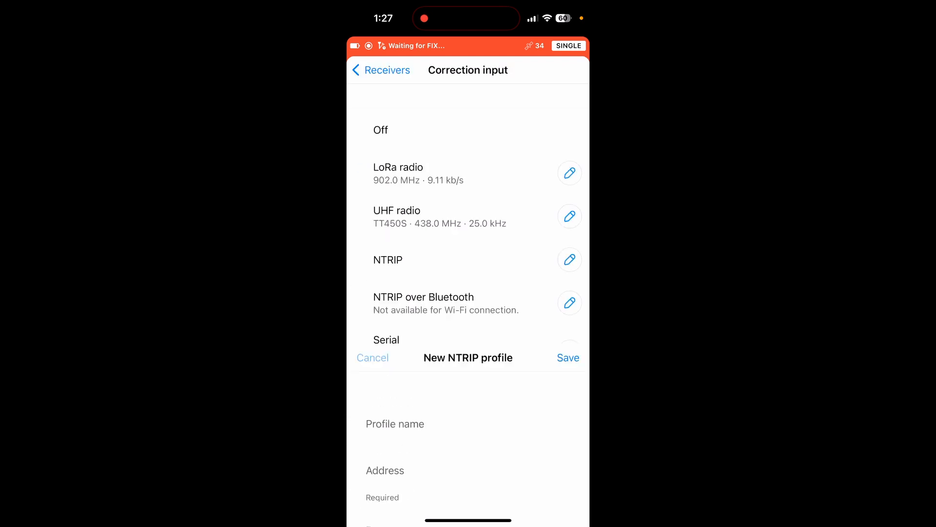
click(372, 357)
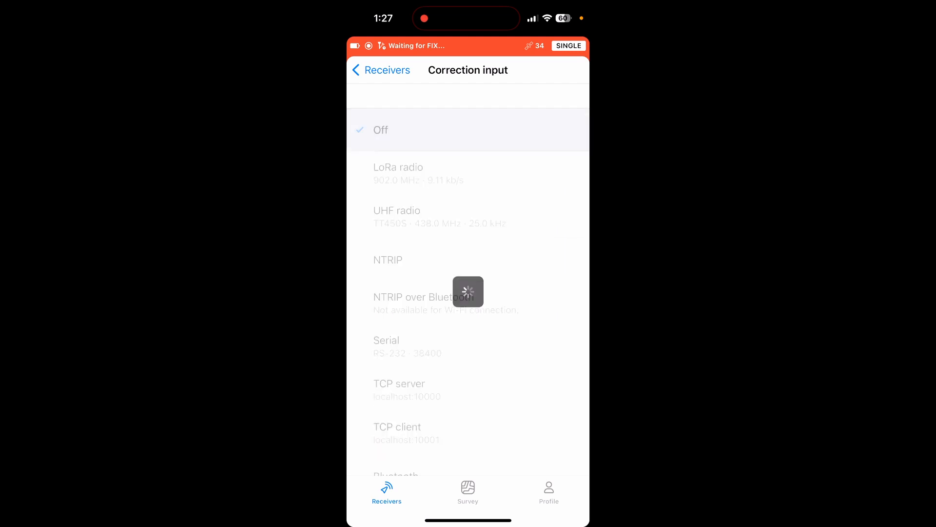
click(381, 69)
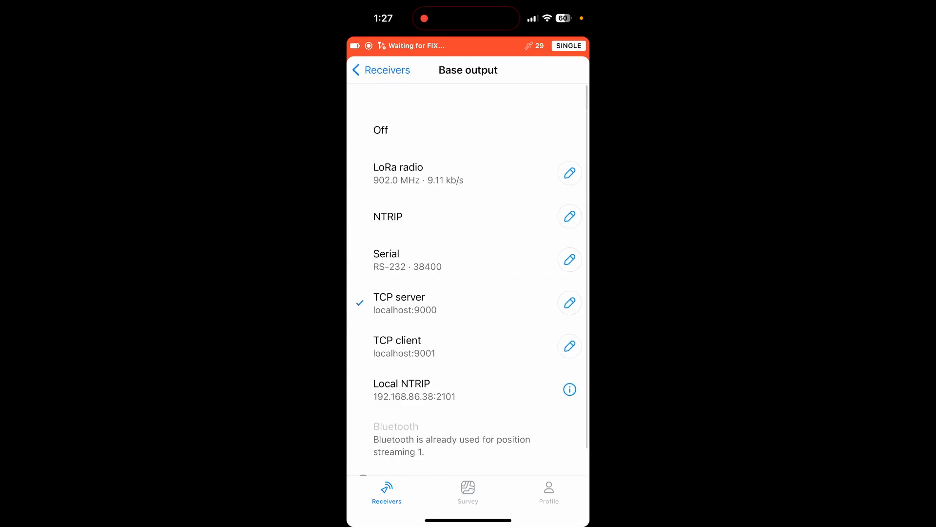
Open and back out of the NTRIP base output settings to the receiver overview.
click(568, 216)
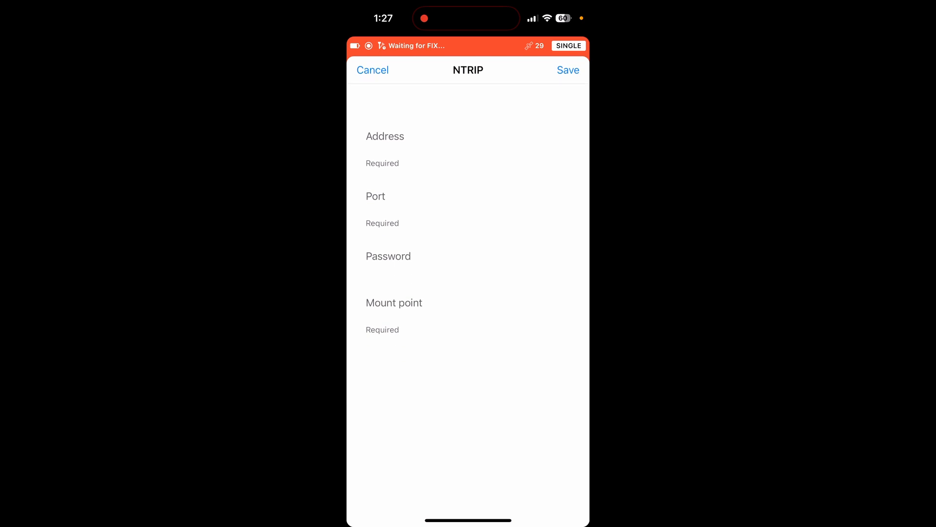
click(373, 70)
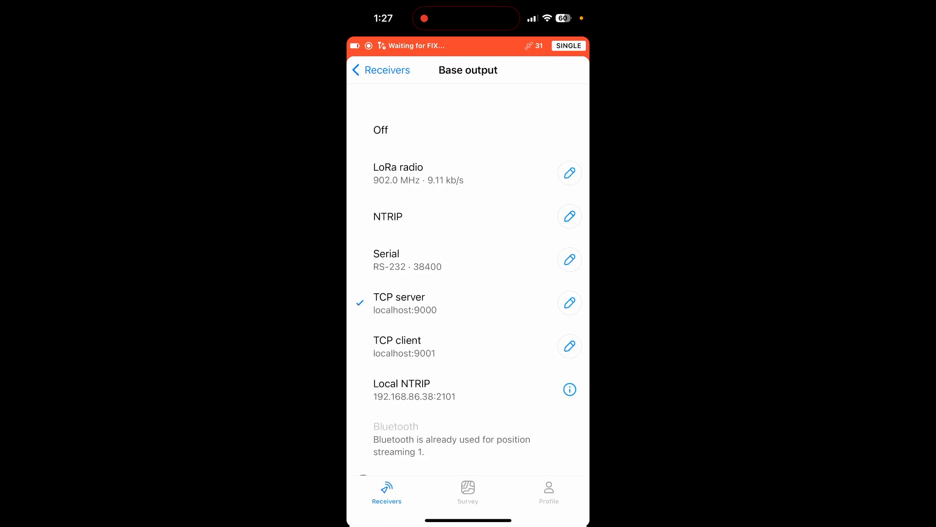
click(381, 70)
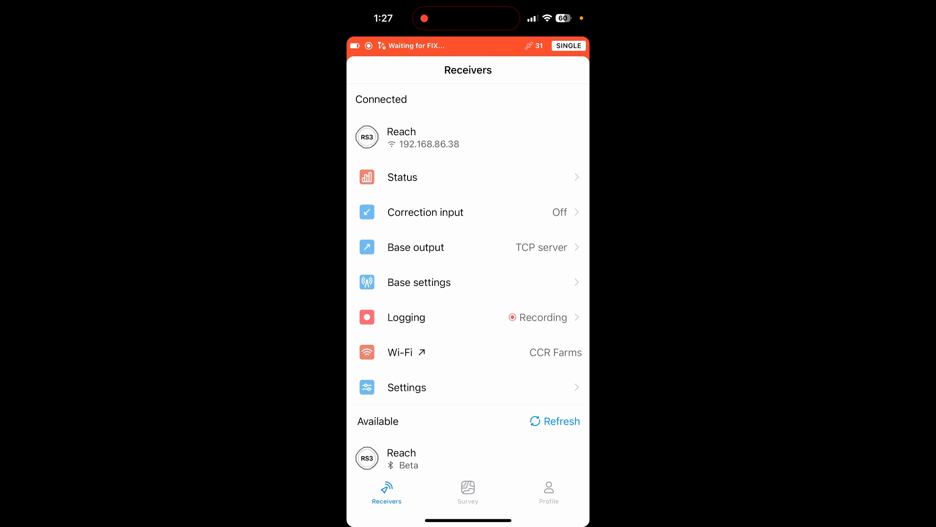
Enable 'Turn on automatically when powered via EXT port' in the Reach RS3 settings.
click(407, 387)
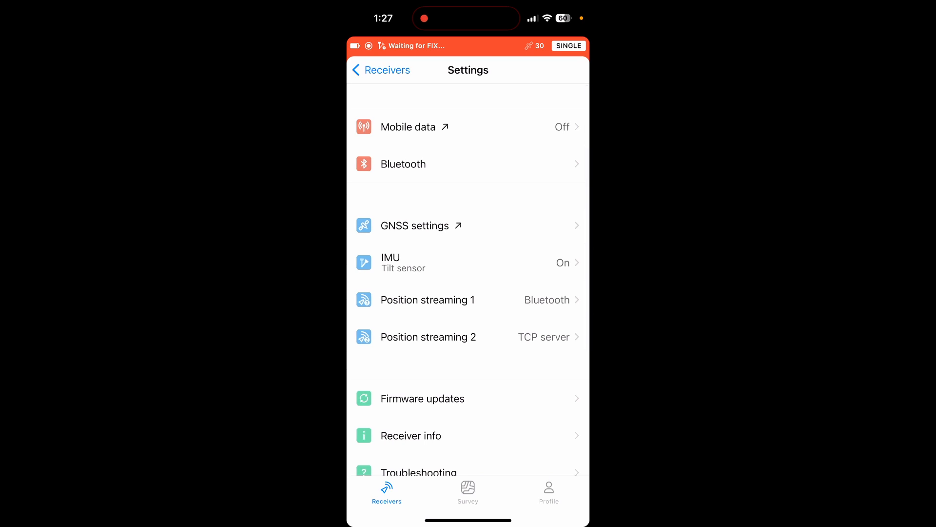
scroll(down, 3)
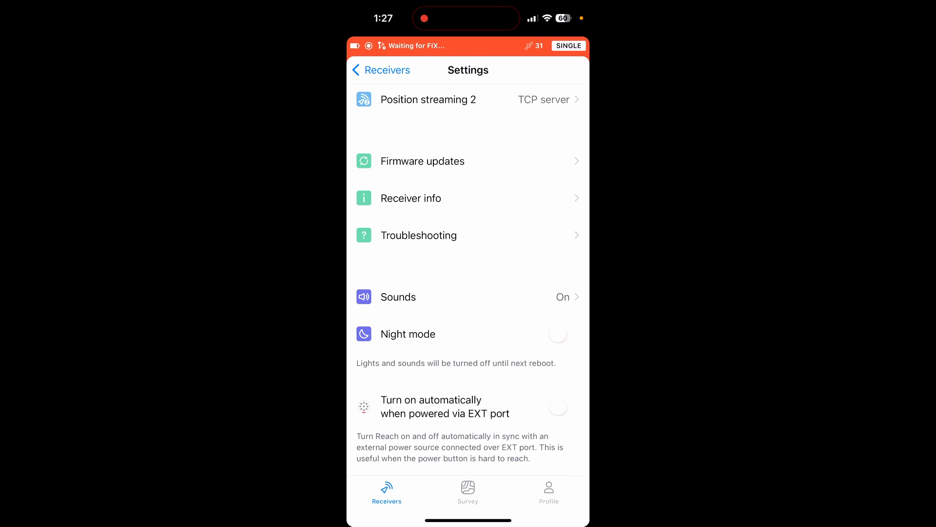
click(564, 406)
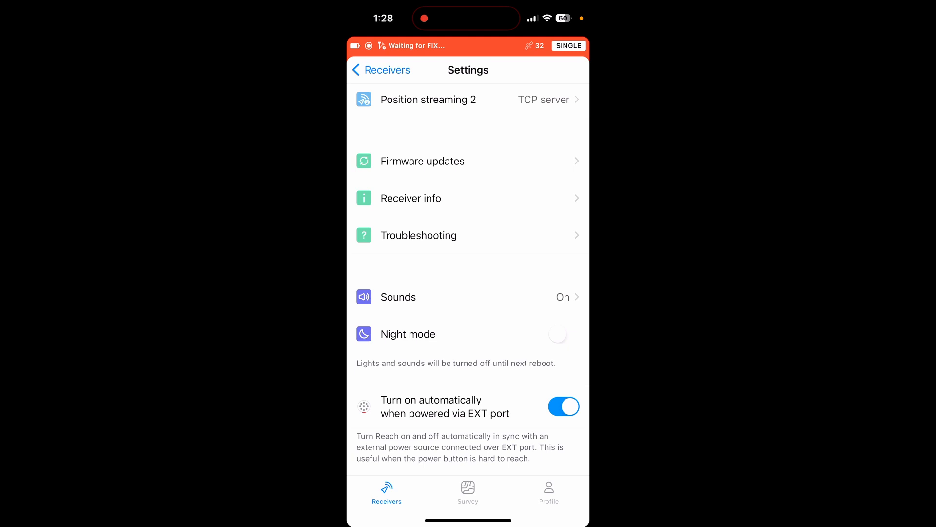
click(380, 69)
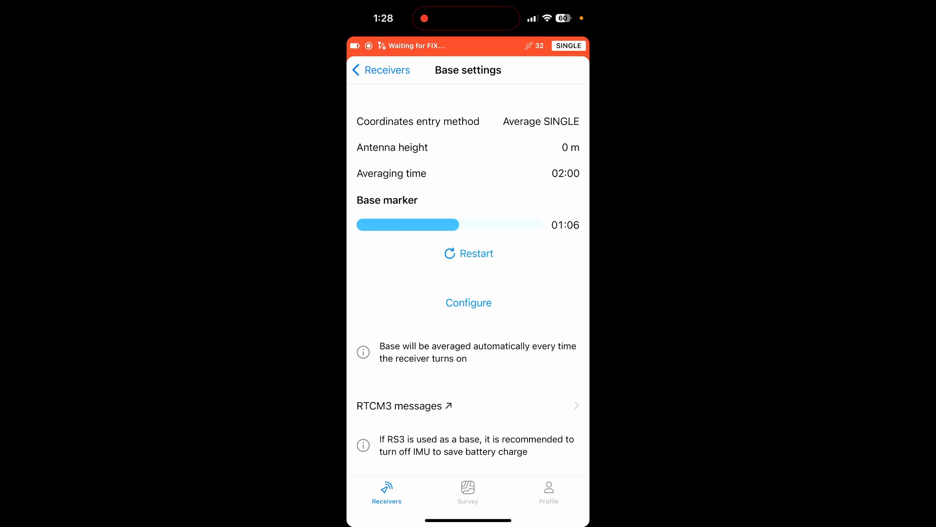
Set the base coordinates entry method to Average SINGLE with a 00:10 averaging time.
click(468, 303)
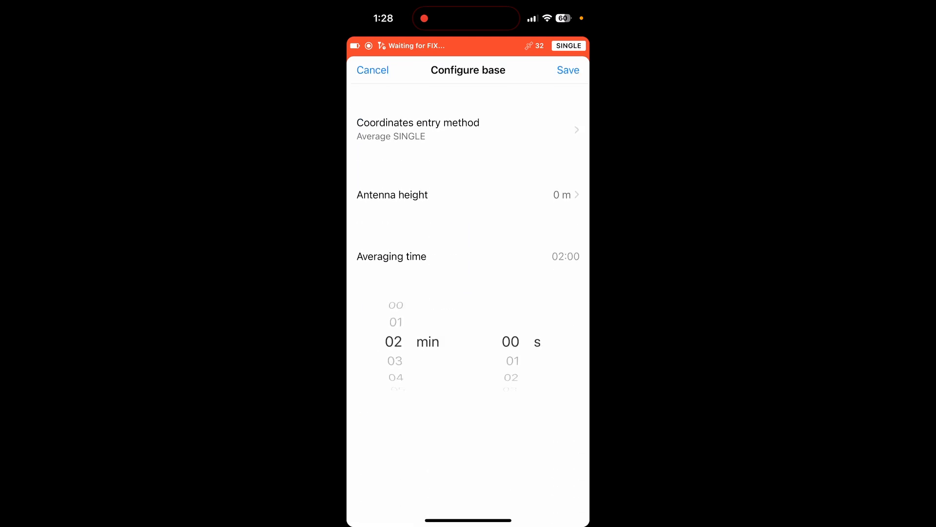
click(468, 129)
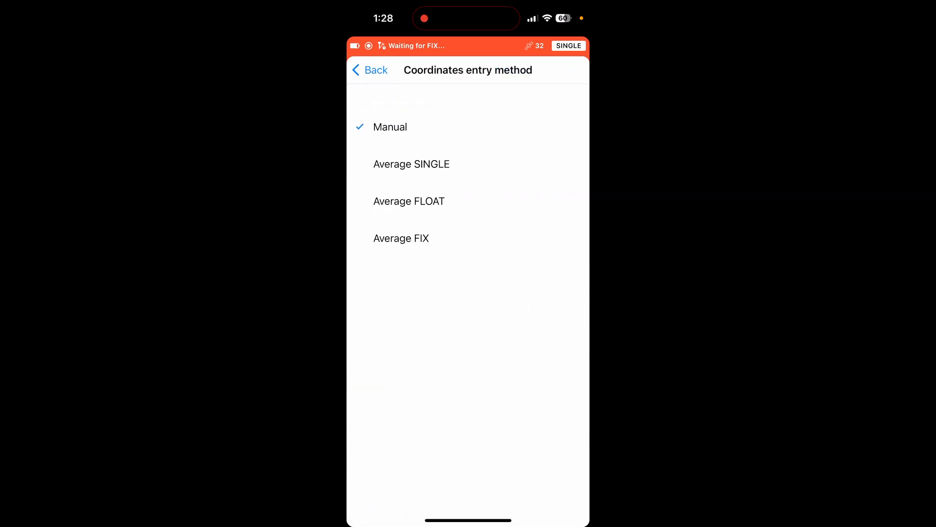
click(411, 164)
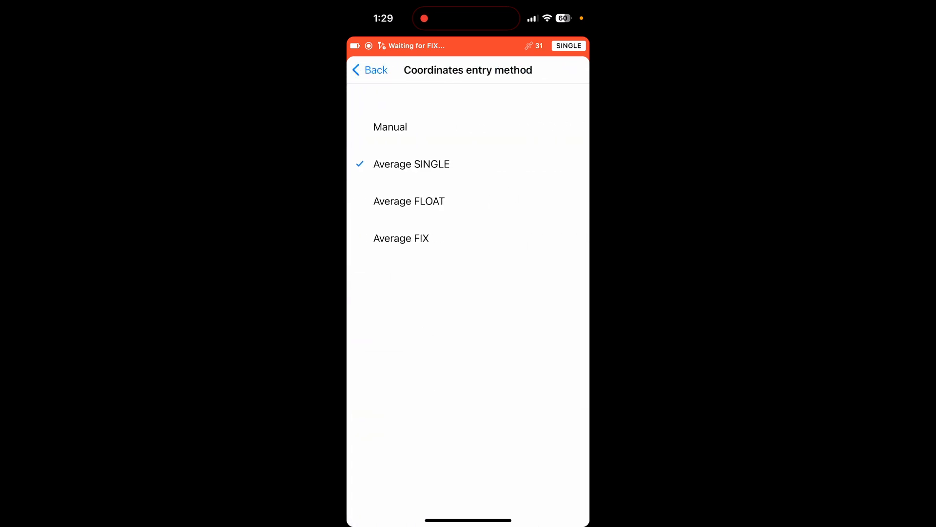
click(401, 237)
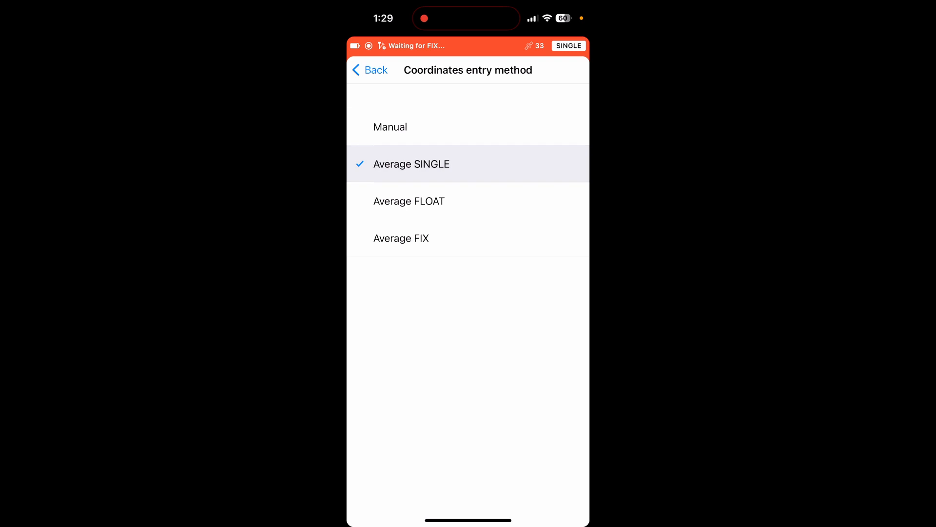
click(369, 70)
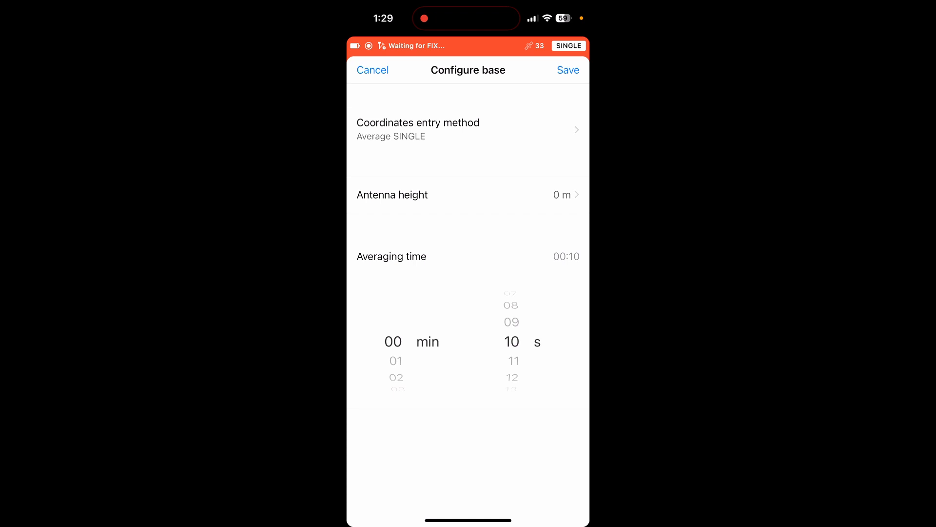
Enter a 6.419 m measured antenna height (6.553 m total) and save the base configuration.
click(468, 194)
text(7)
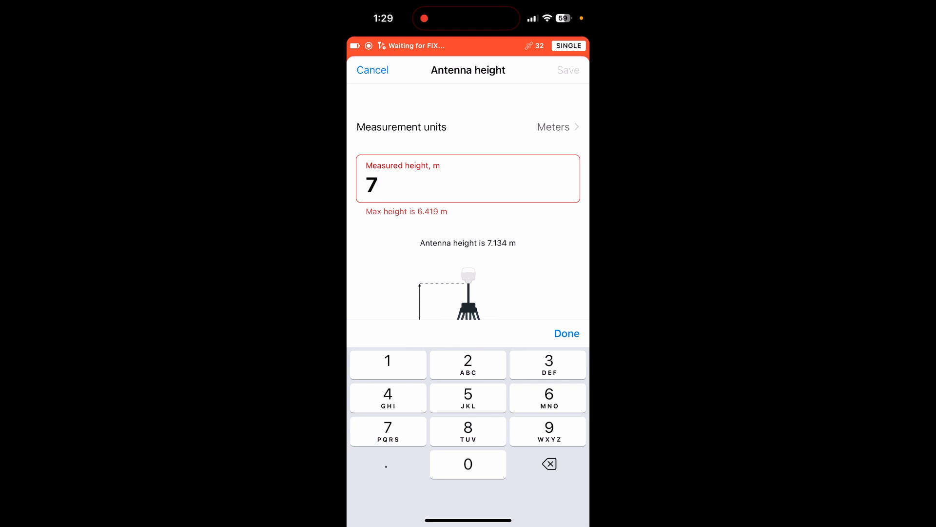
double_click(370, 185)
text(6.4)
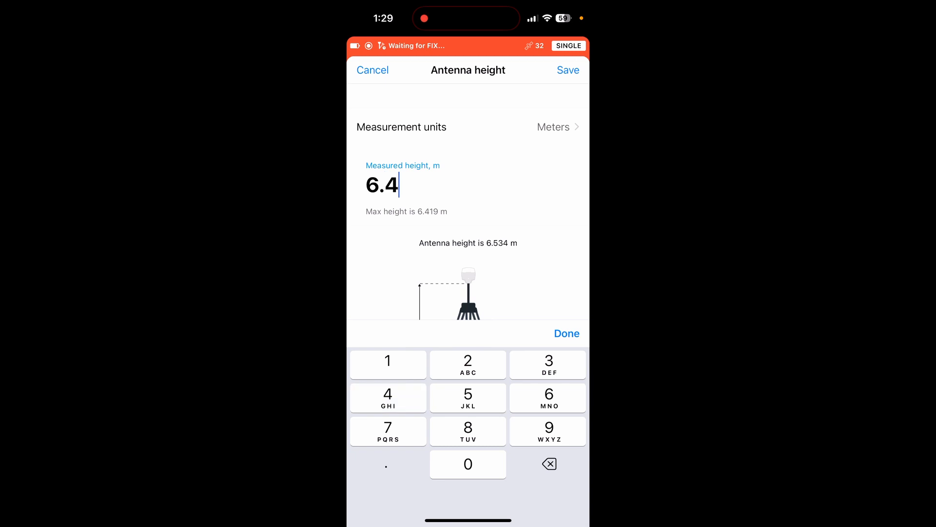
text(19)
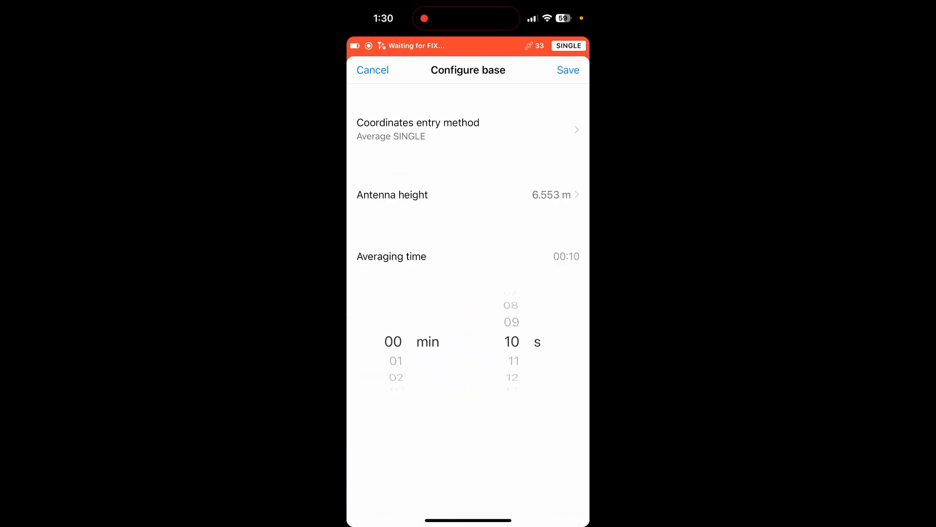
click(568, 70)
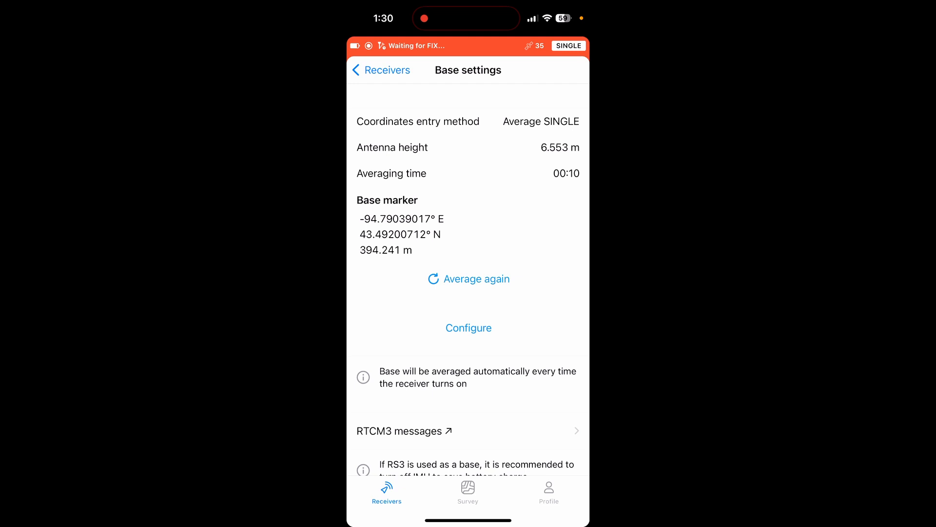
double_click(399, 234)
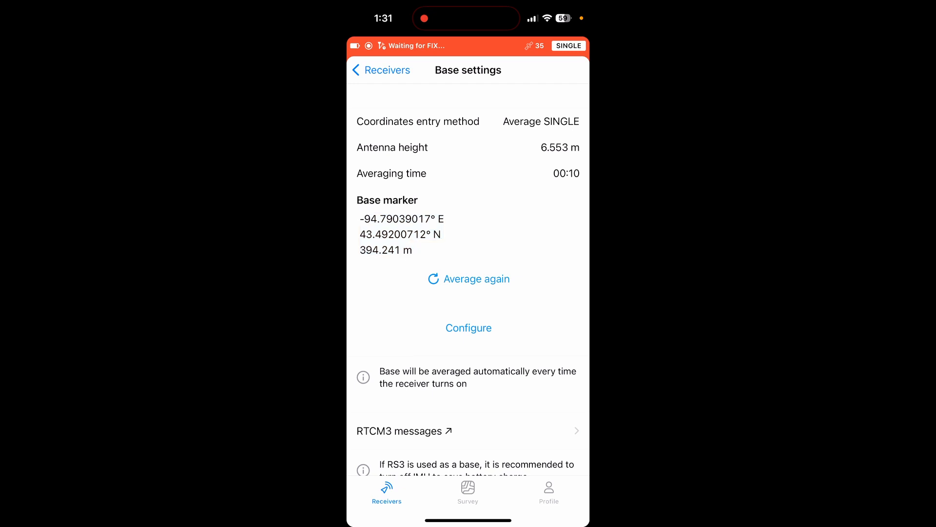
Switch base coordinates entry to Manual, save, and return to the receiver overview.
click(448, 121)
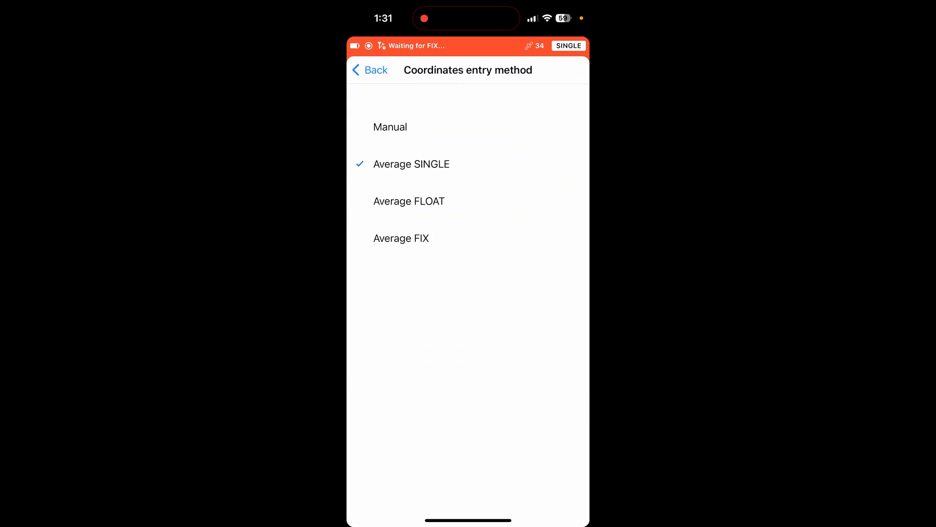
click(369, 70)
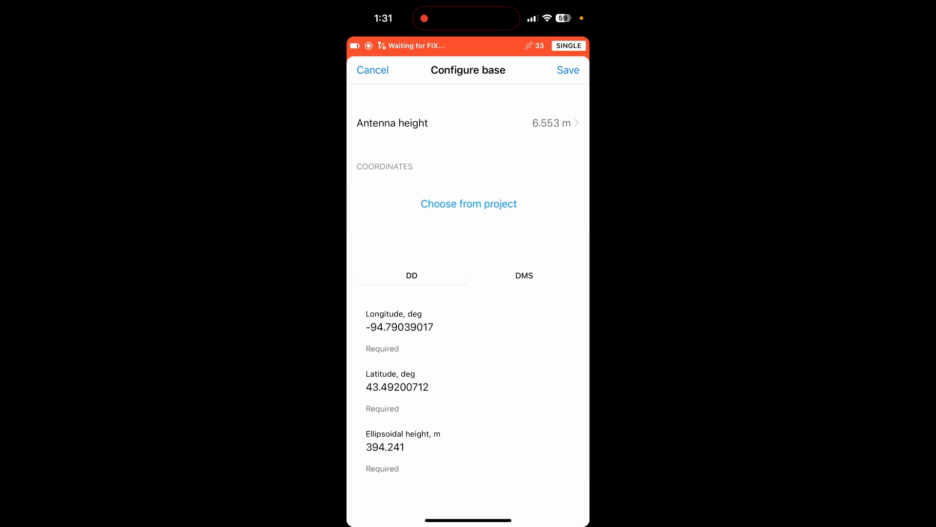
click(372, 70)
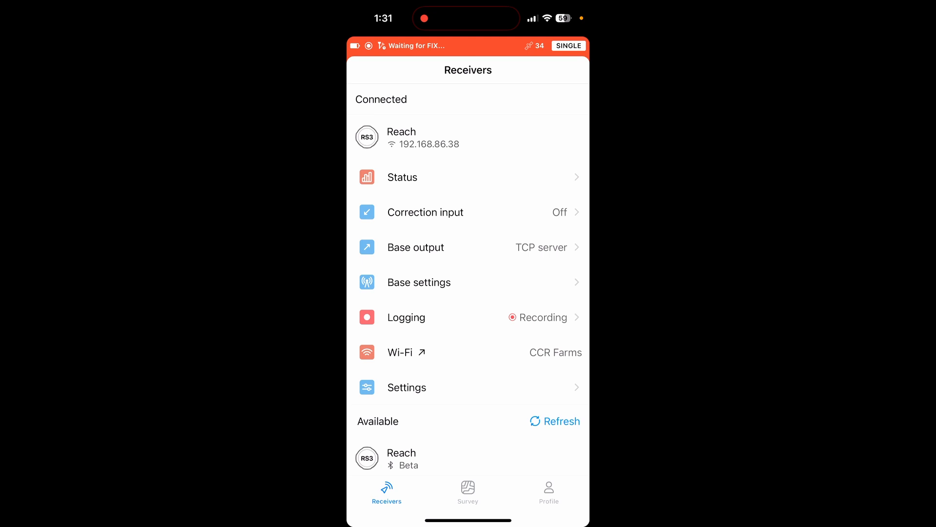
scroll(down, 3)
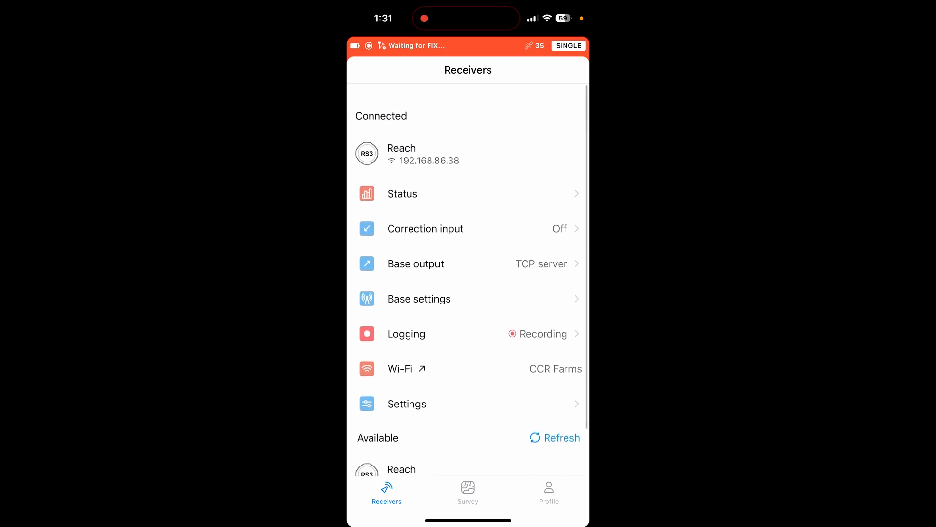
scroll(up, 3)
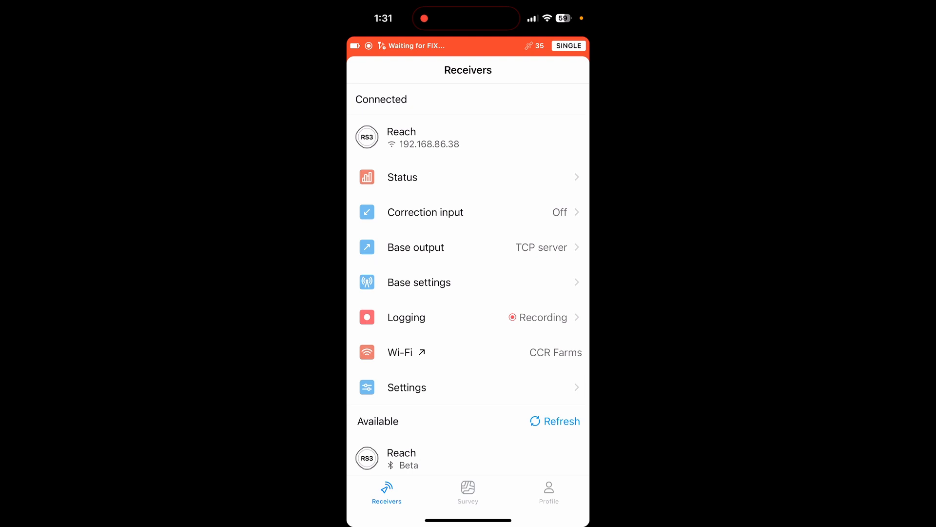
click(401, 176)
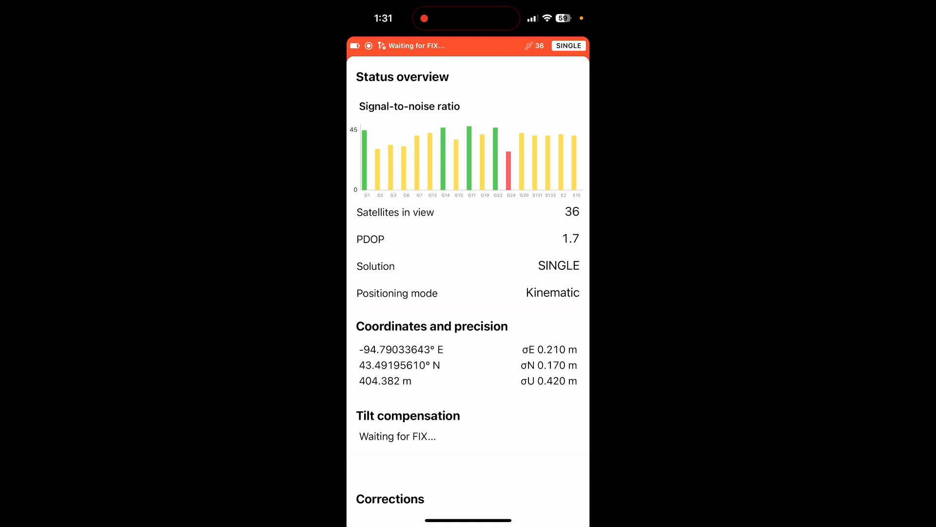
scroll(down, 3)
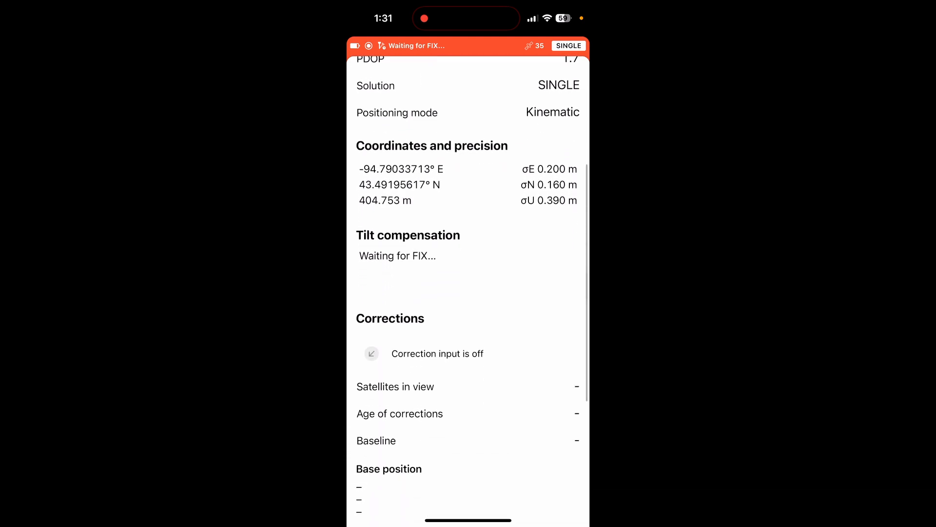
scroll(down, 3)
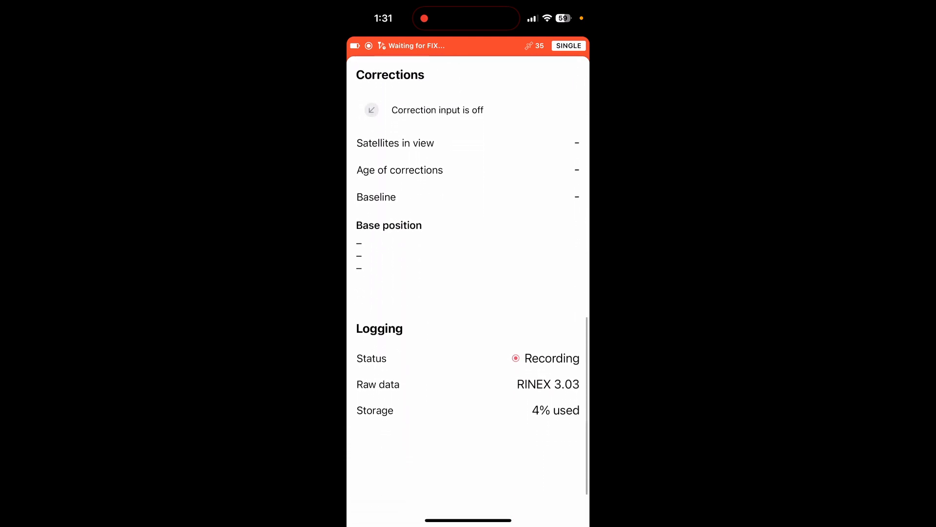
click(387, 492)
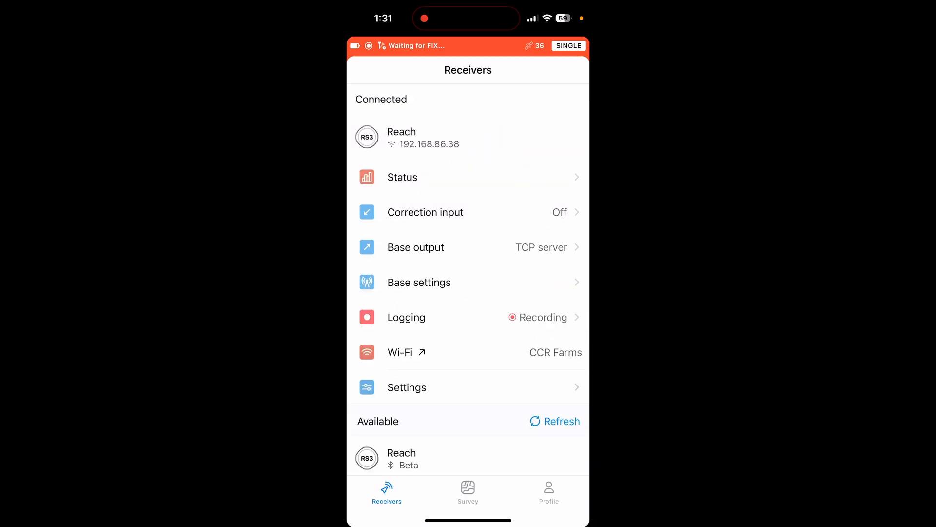
scroll(up, 3)
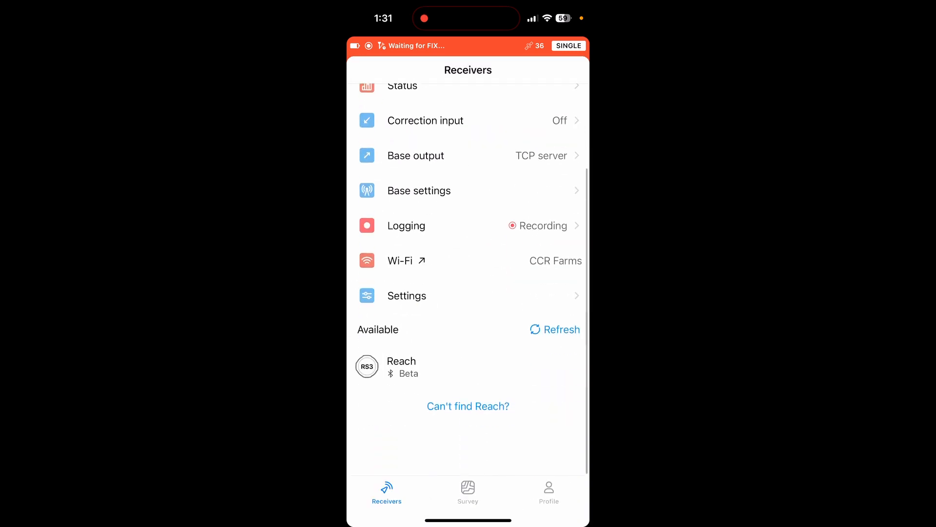
scroll(down, 3)
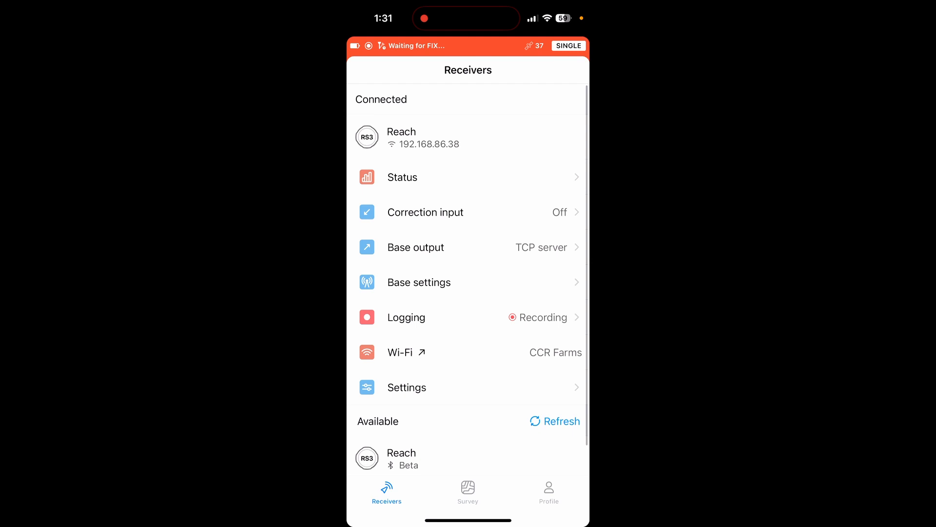